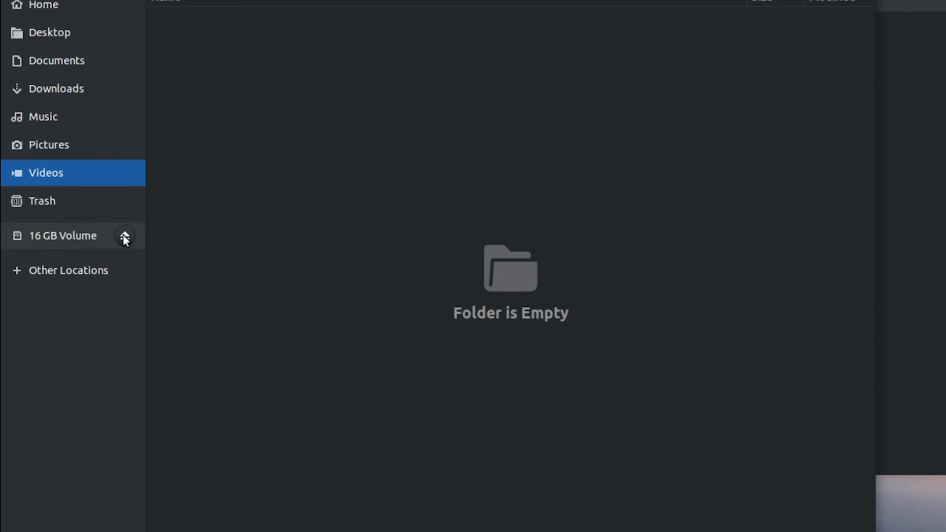
mouse_move(124, 236)
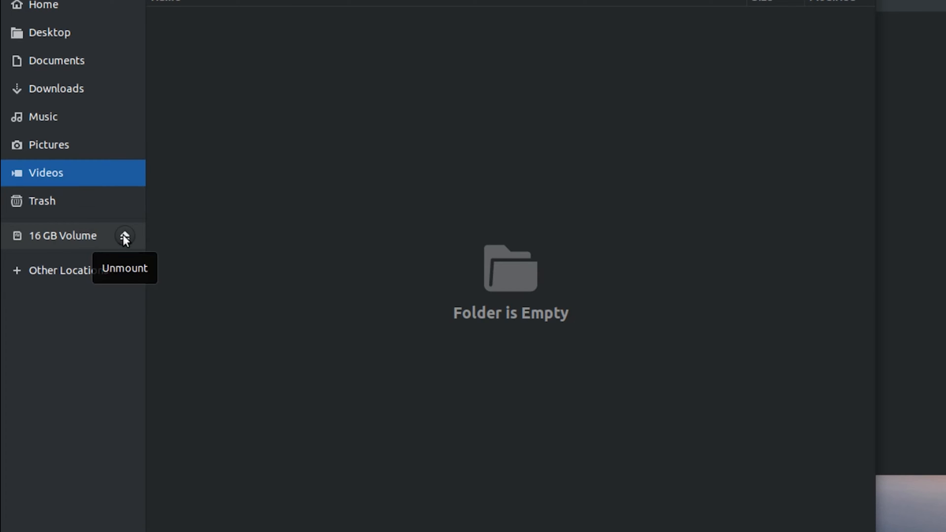
Eject the 16 GB Volume from the Files sidebar.
left_click(125, 236)
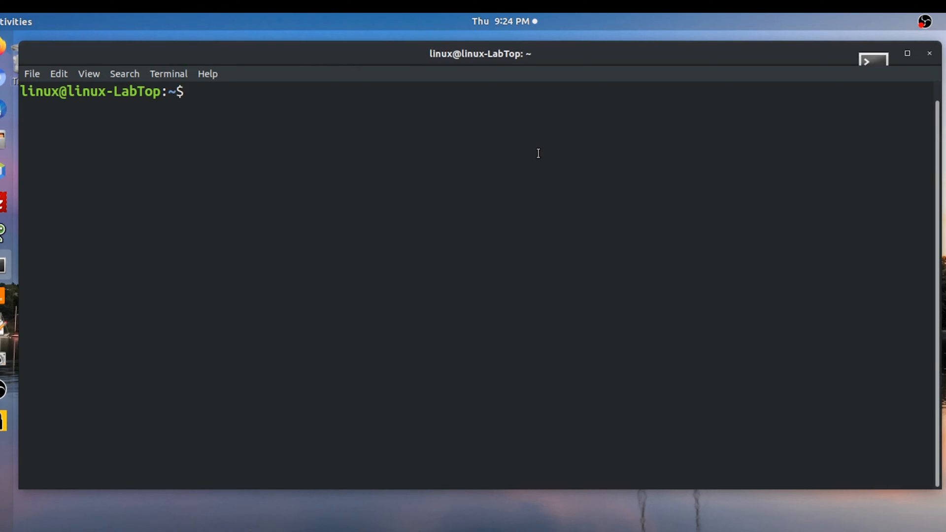
Install pmbootstrap 1.14.0 with pip3 install pmbootstrap.
type("pip3 install p")
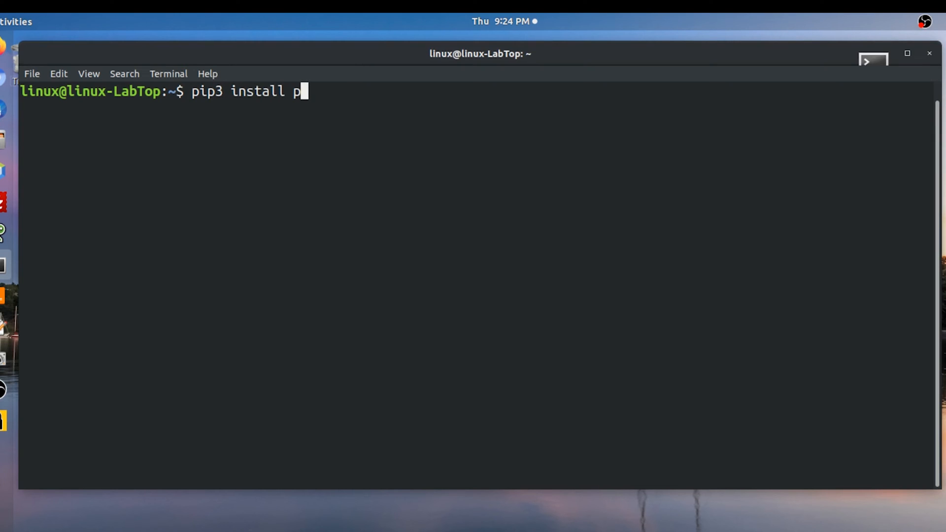
type("mbootstrap")
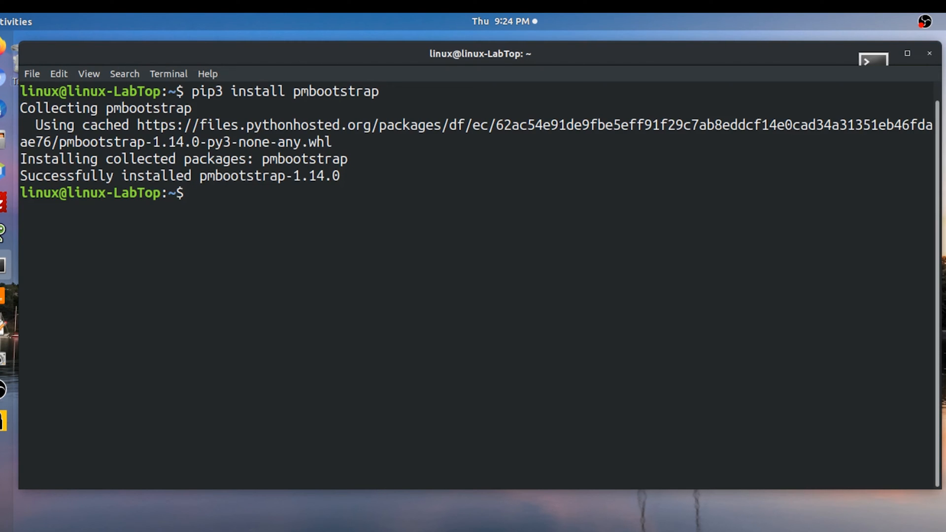
Run pmbootstrap init with vendor pine64 and device pinephone.
type("pmboot")
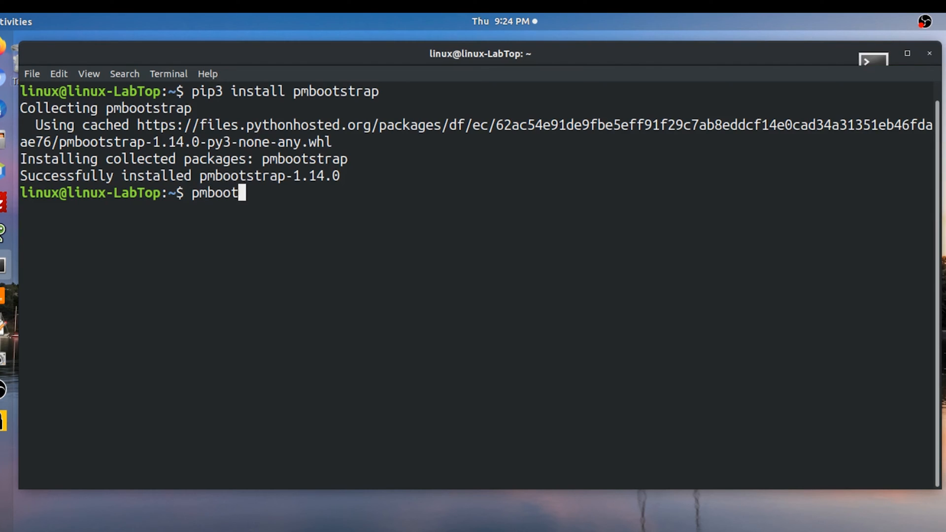
type("strap ini")
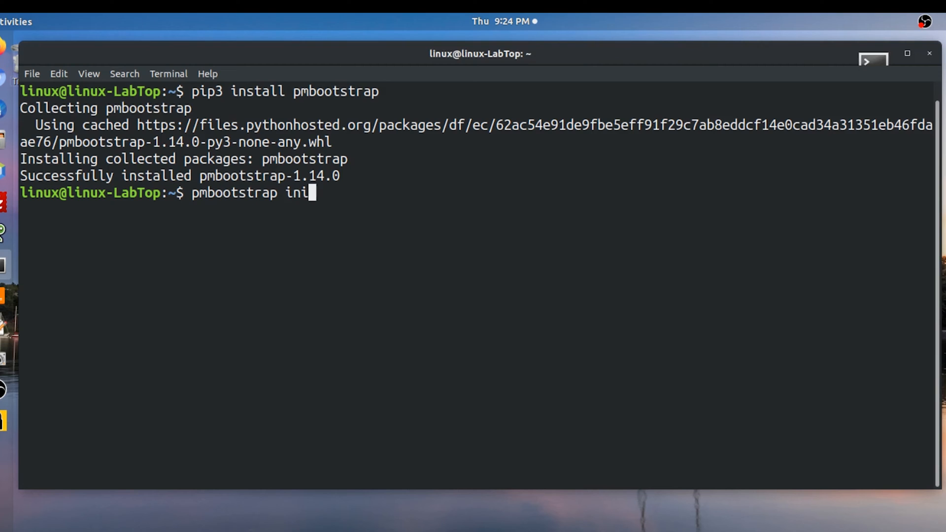
type("t")
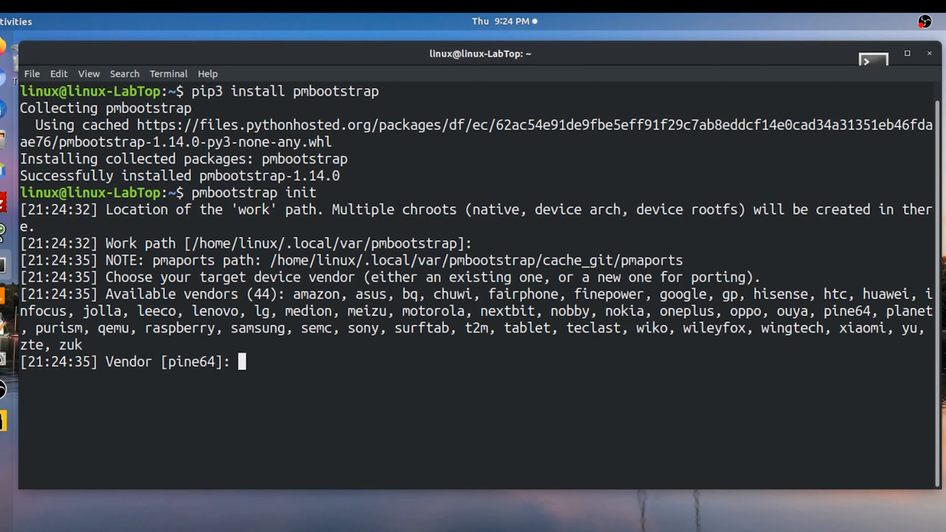
type("pine64")
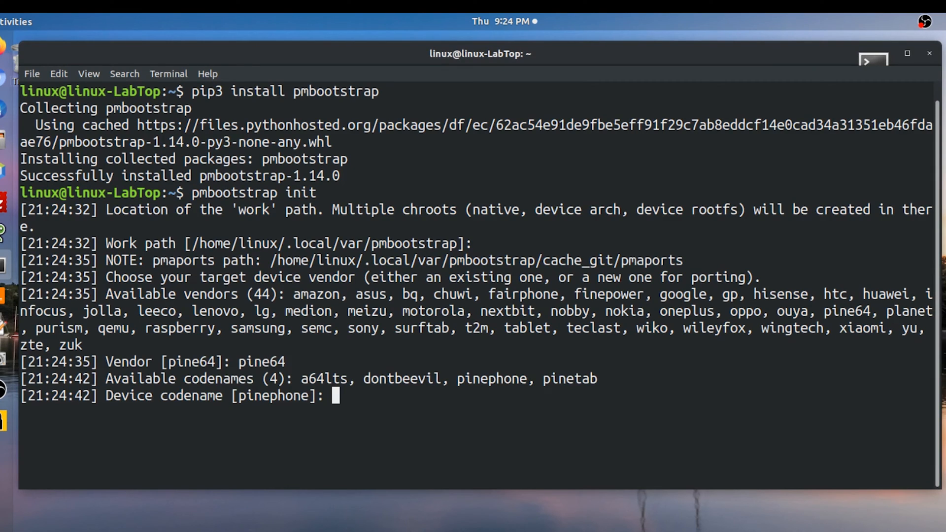
type("pi")
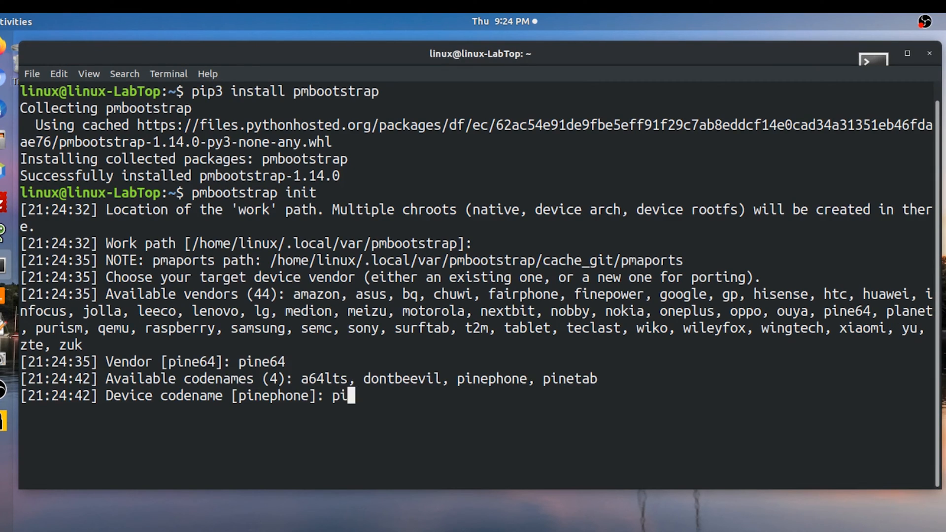
type("nephone")
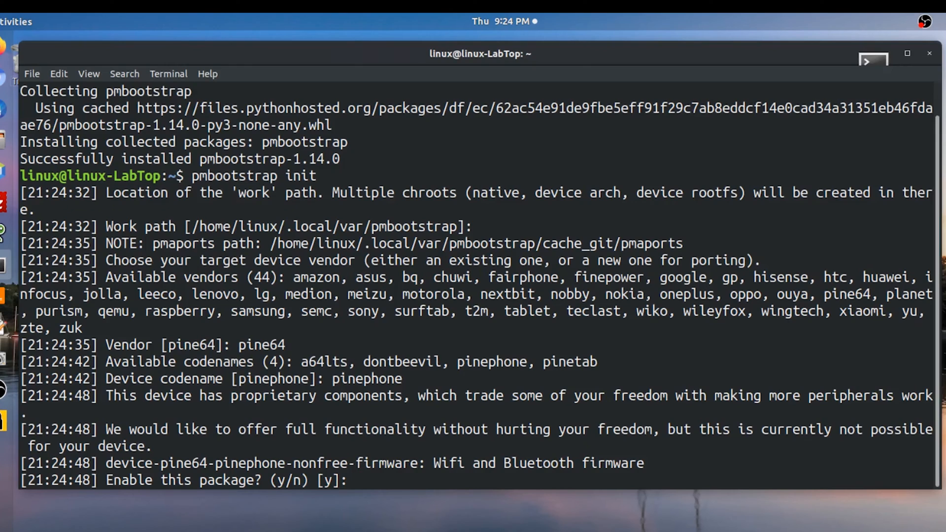
Enable firmware, set username 'user', choose phosh, and accept remaining defaults.
type("y")
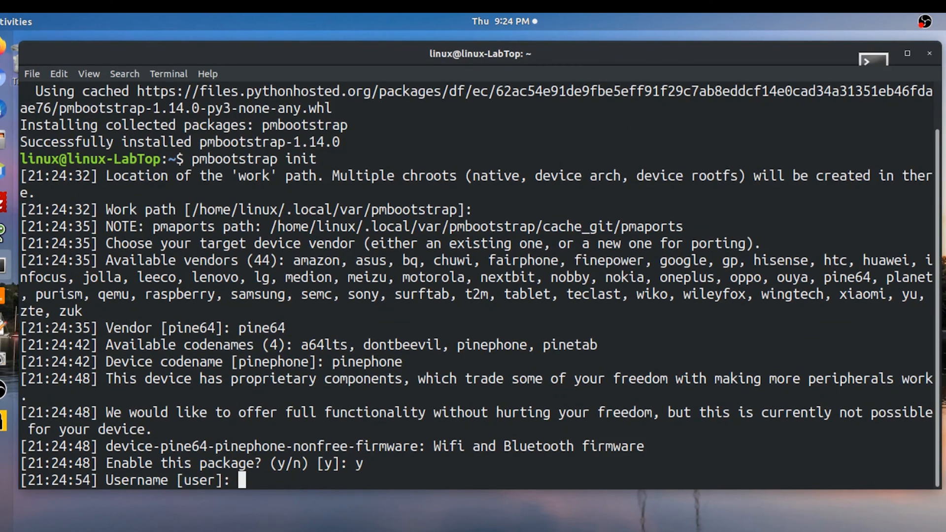
type("user")
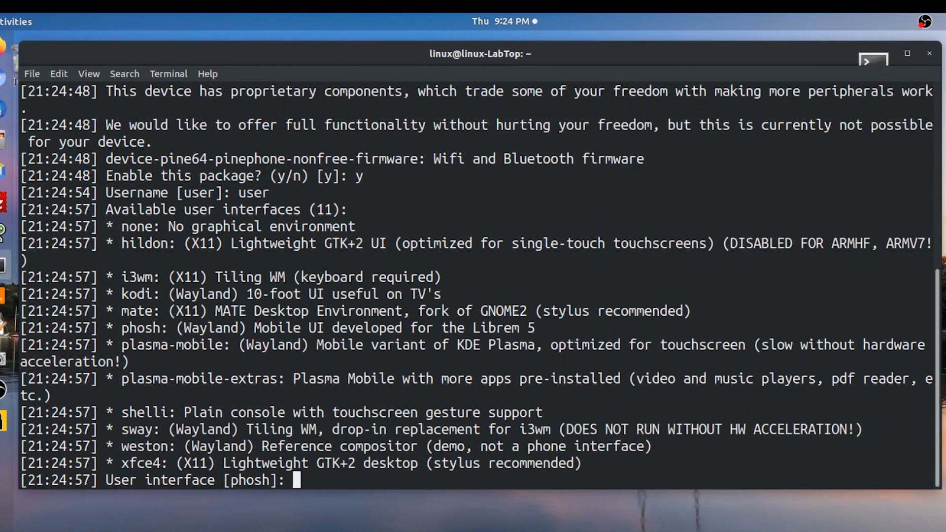
type("pho")
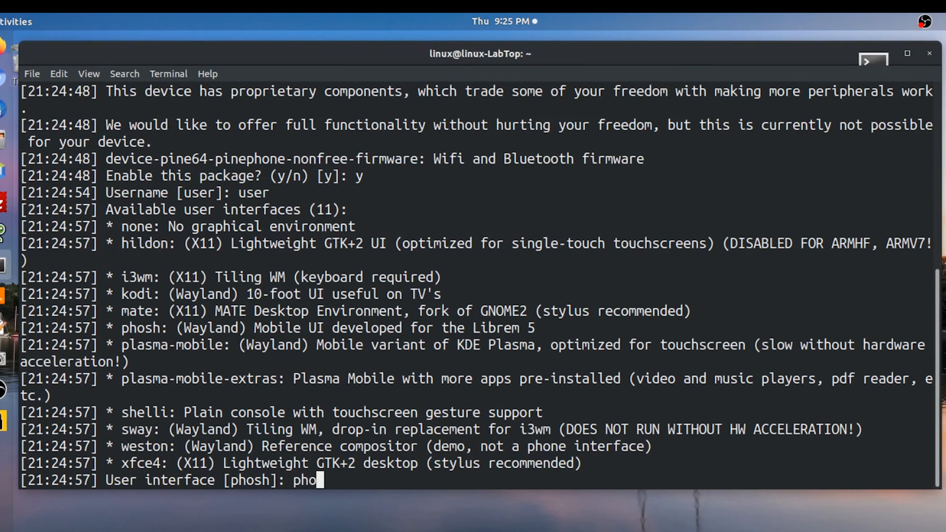
type("sh")
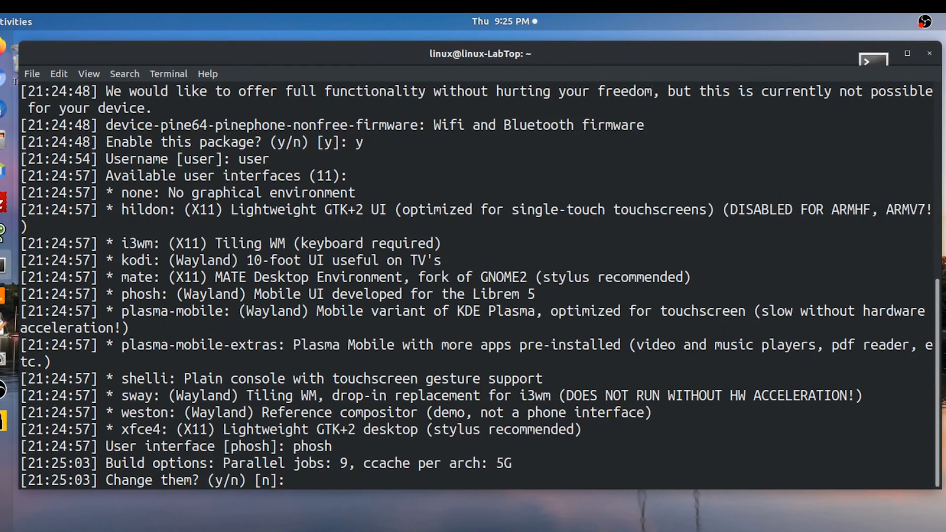
type("n")
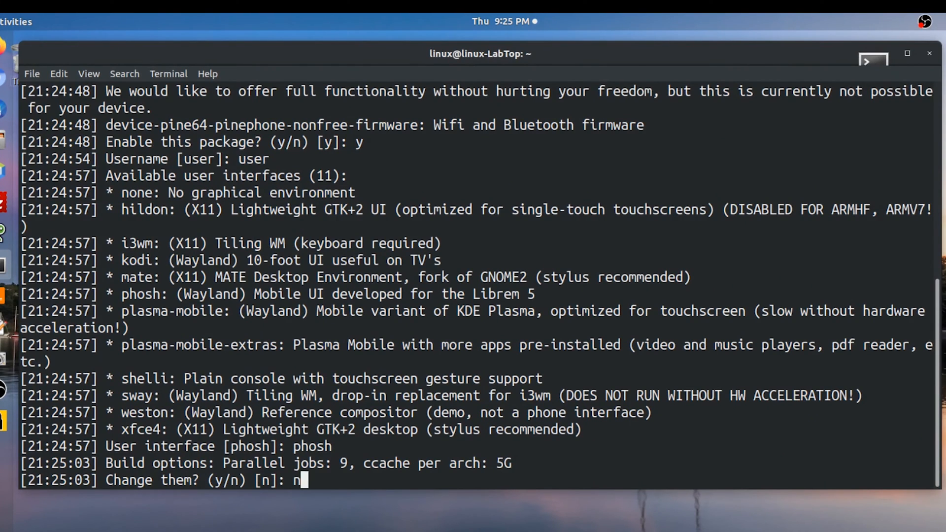
key("Return")
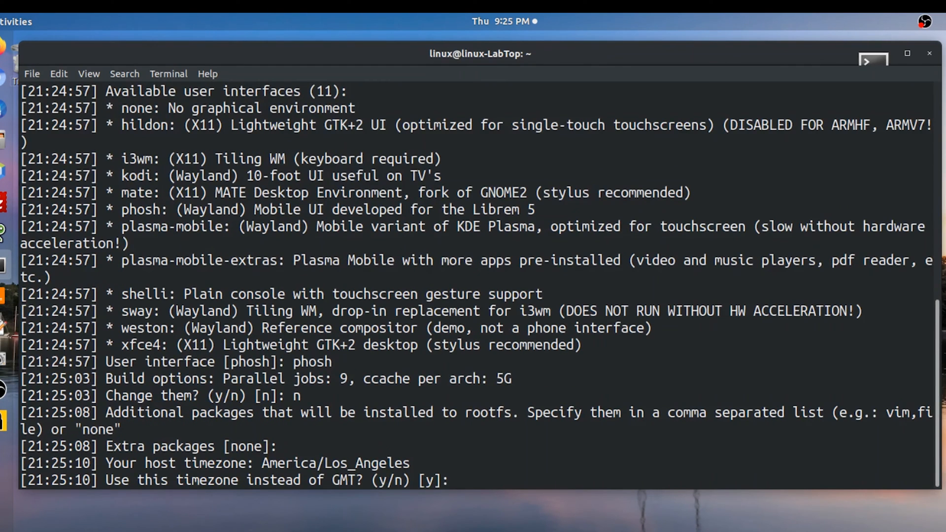
type("y")
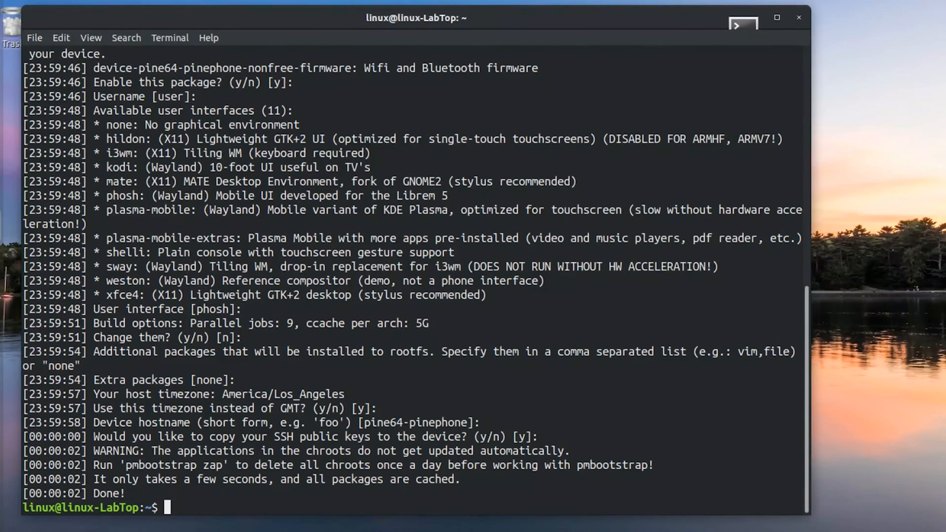
Run pmbootstrap install --sdcard=/dev/mmcblk0 to build the PinePhone image.
type("p")
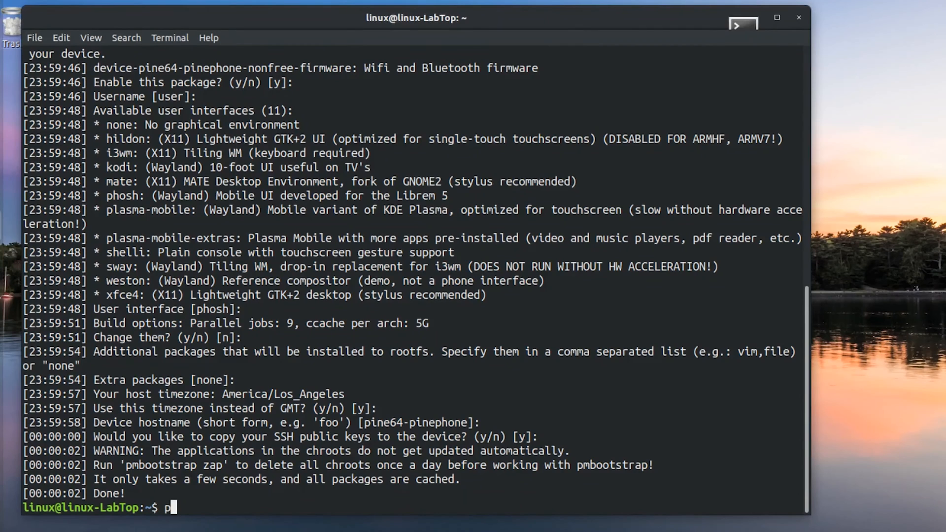
type("mboot")
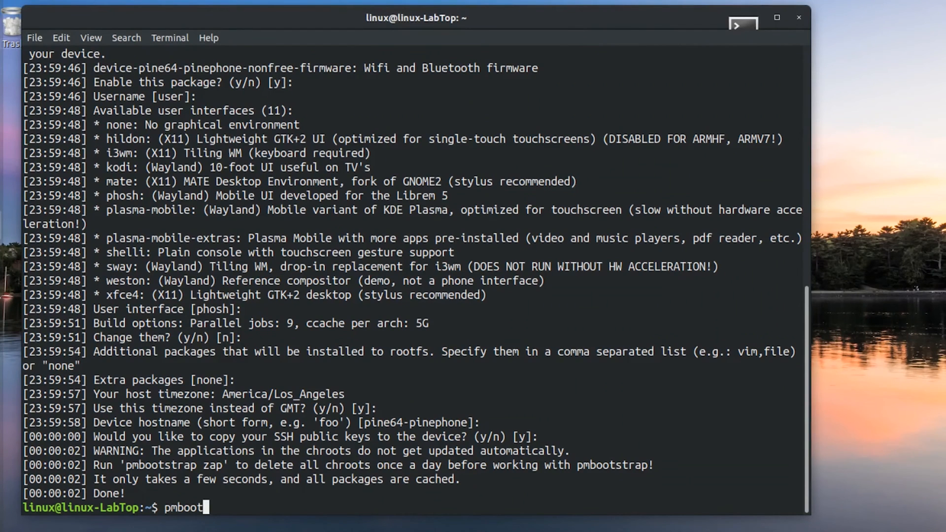
type("strap")
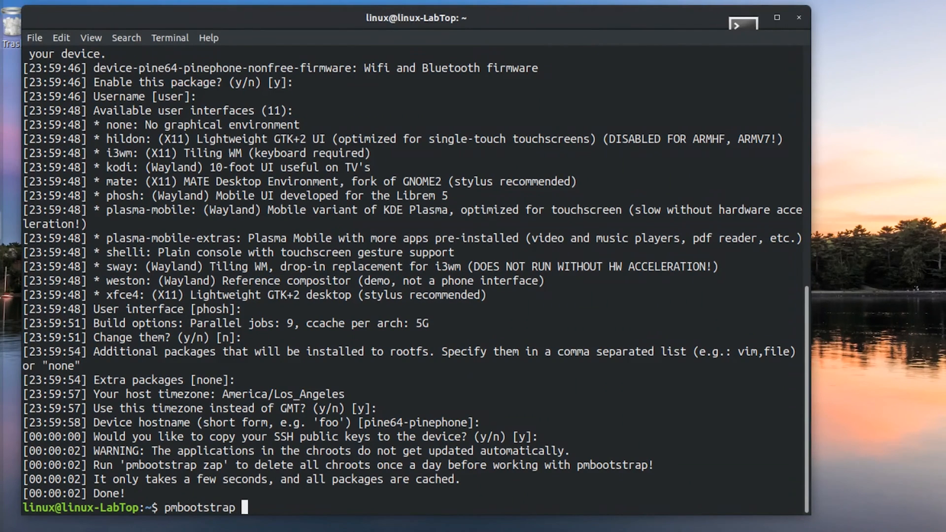
type("install")
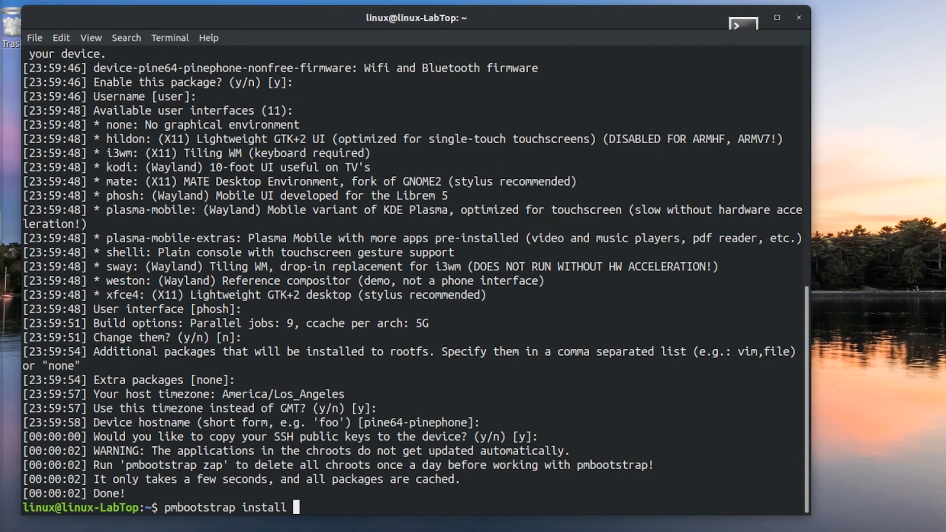
type("--sdcard")
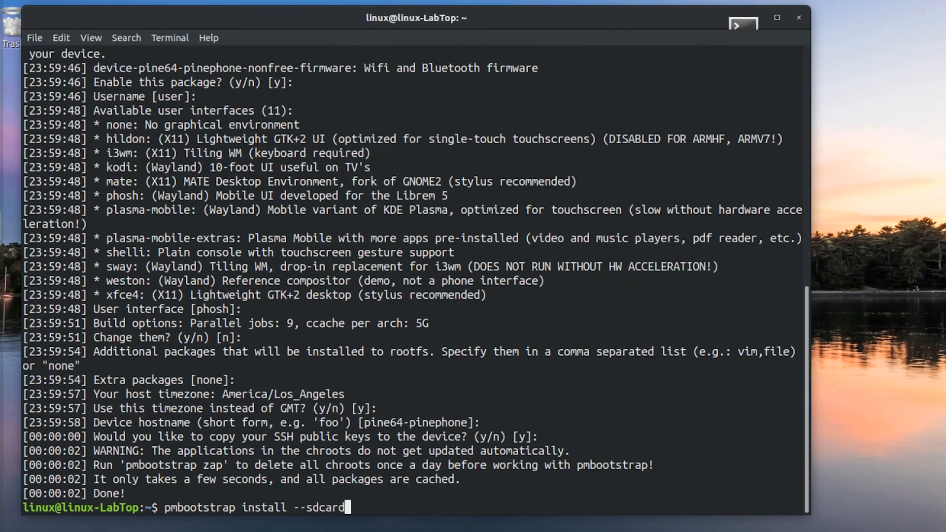
type("=")
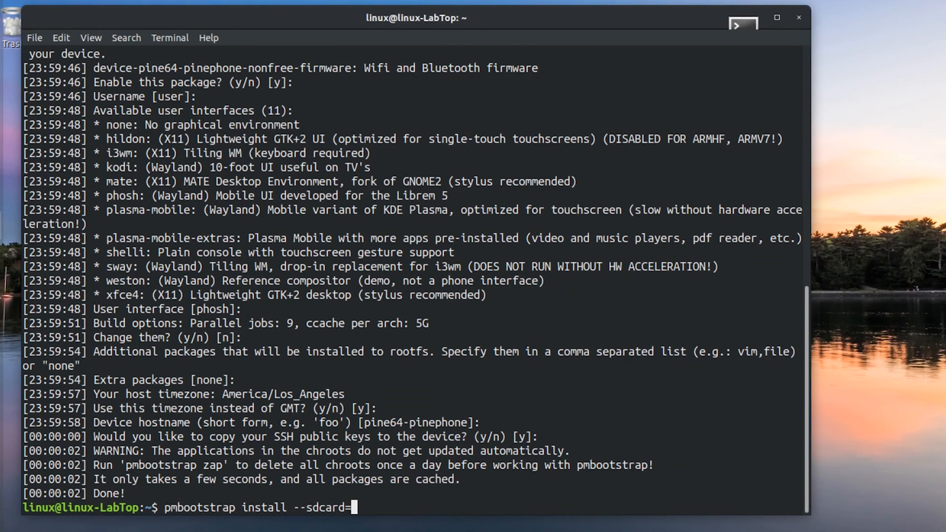
type("/dev/")
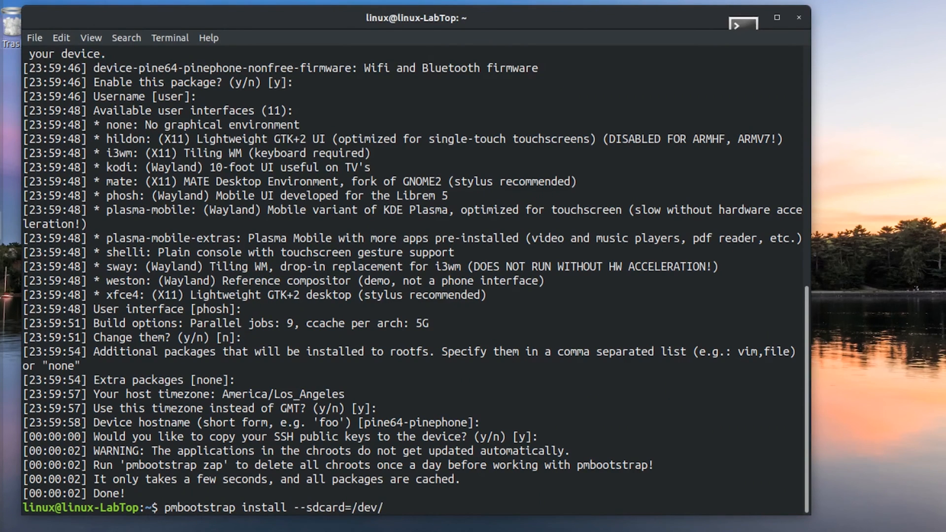
type("mmcb")
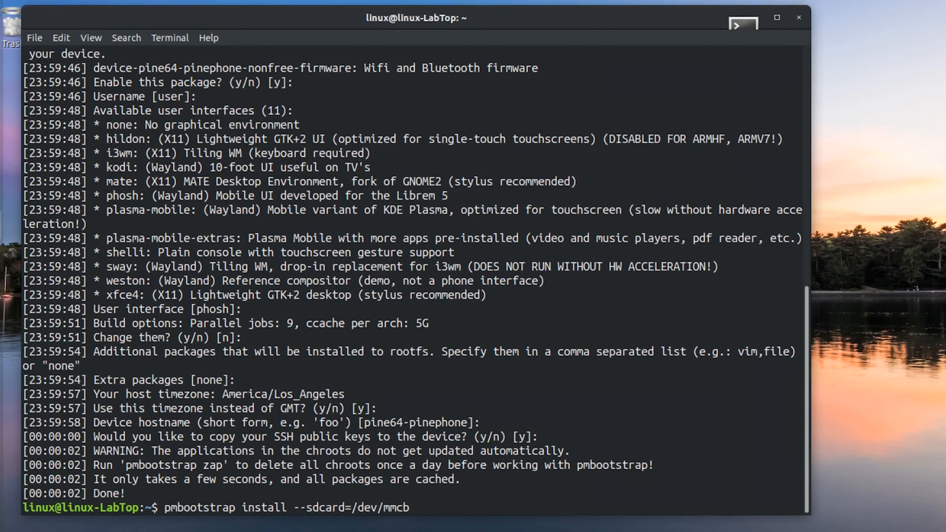
type("lk0")
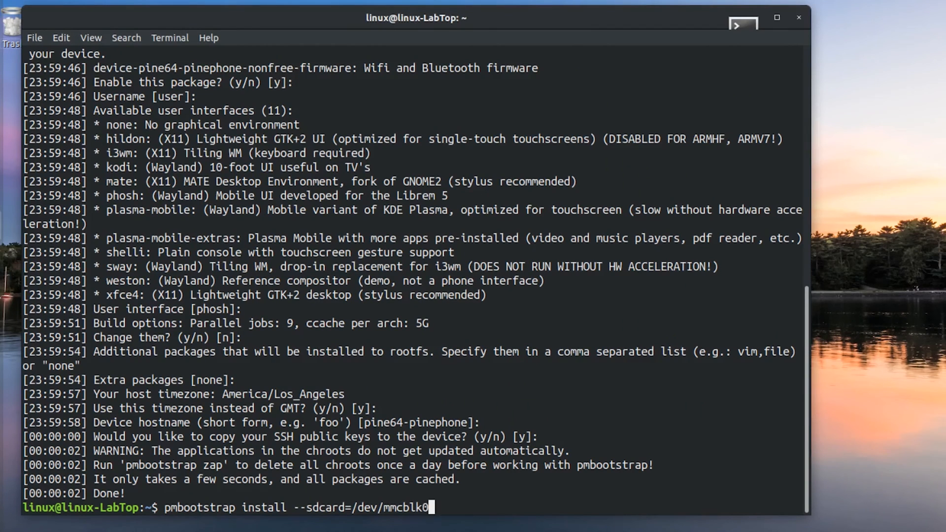
key("Return")
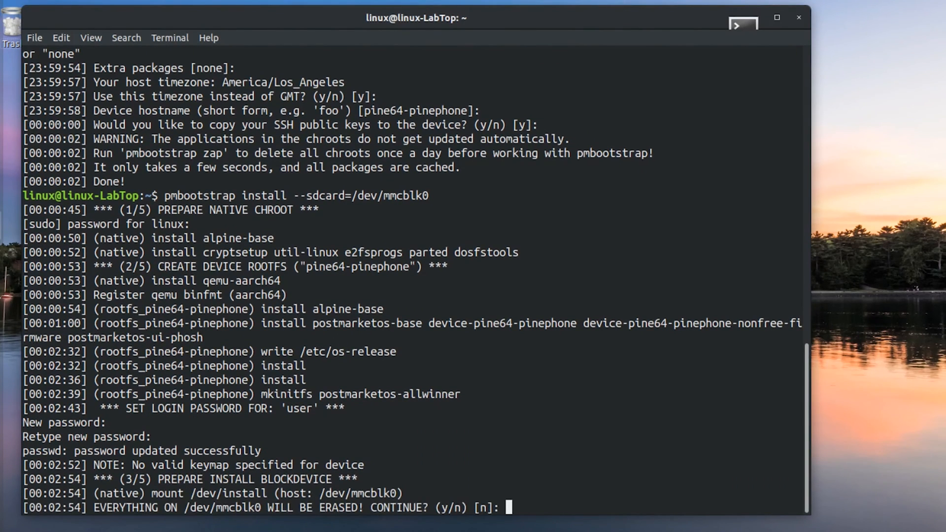
Confirm with y that everything on /dev/mmcblk0 will be erased.
type("y")
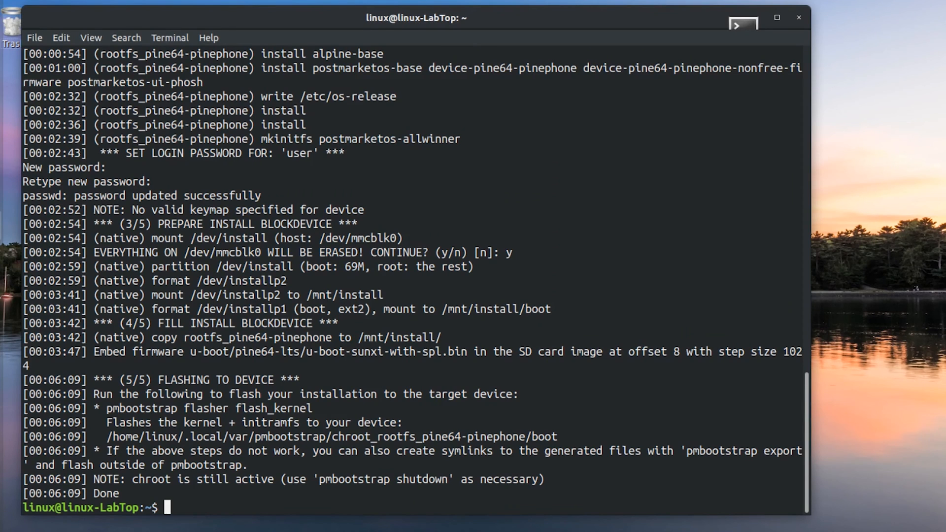
Shut down pmbootstrap with pmbootstrap shutdown.
type("pmboo")
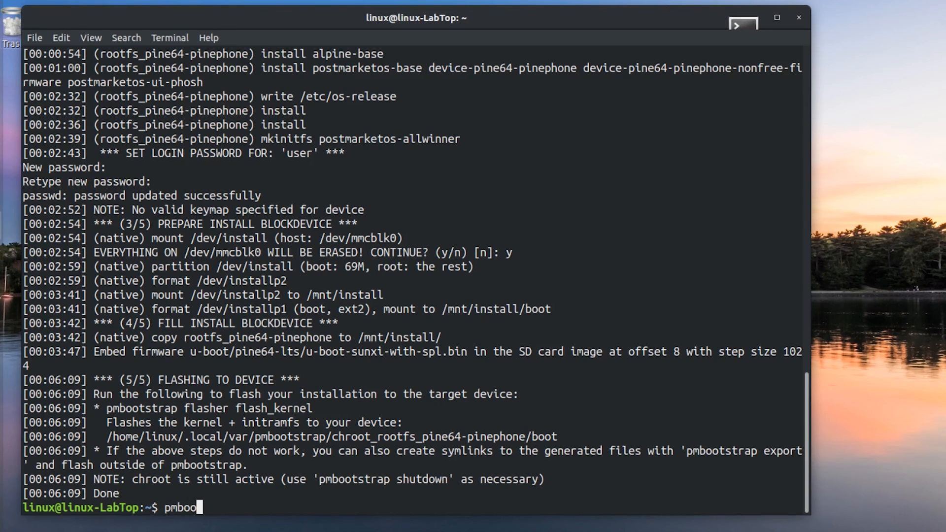
type("tstr\\")
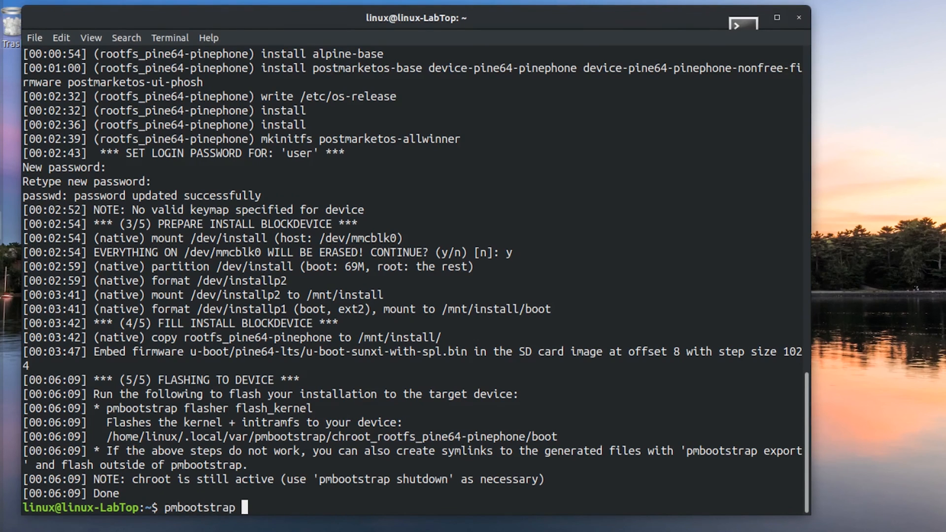
type("shutdown")
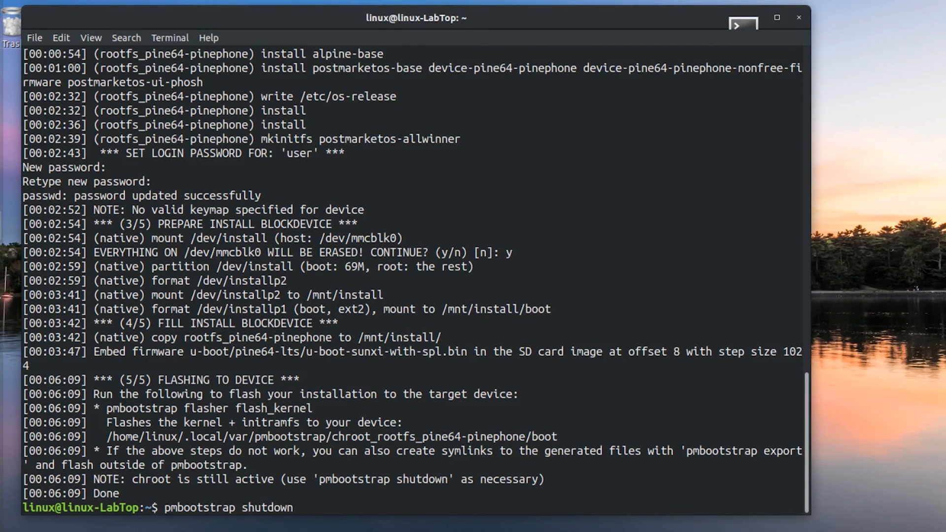
key("Return")
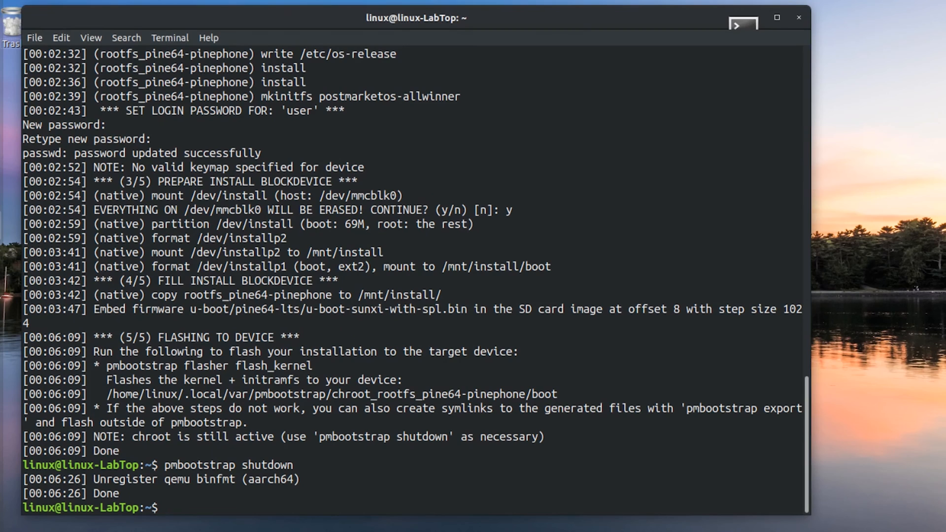
Run pmbootstrap zap and answer y to remove the chroots.
type("pm")
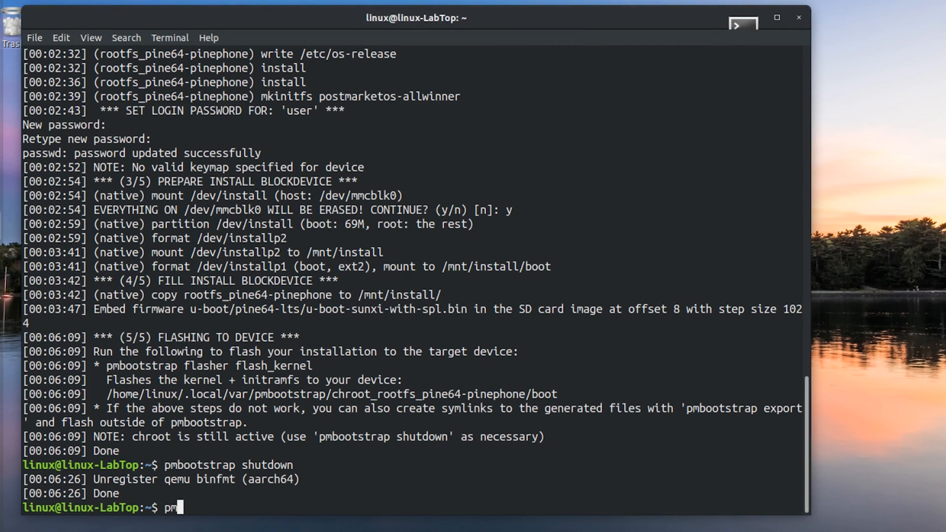
type("bootstrap zap")
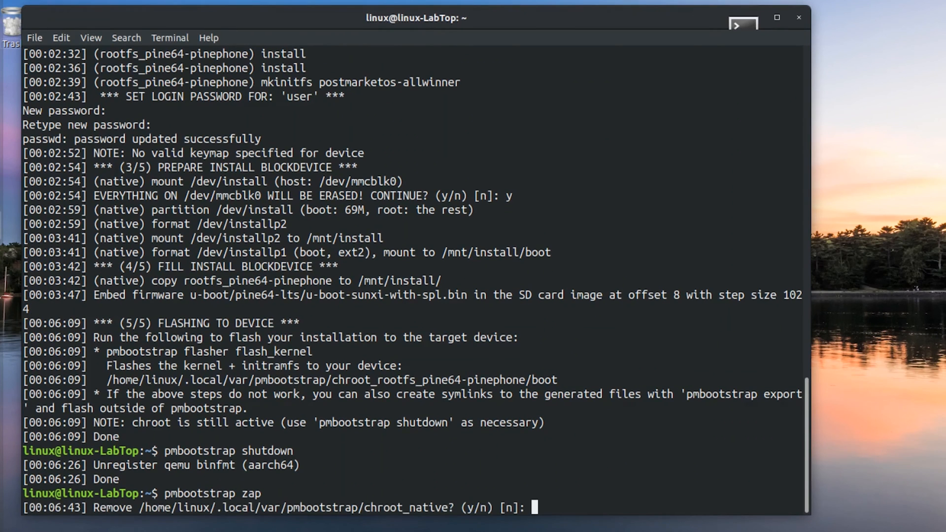
type("y")
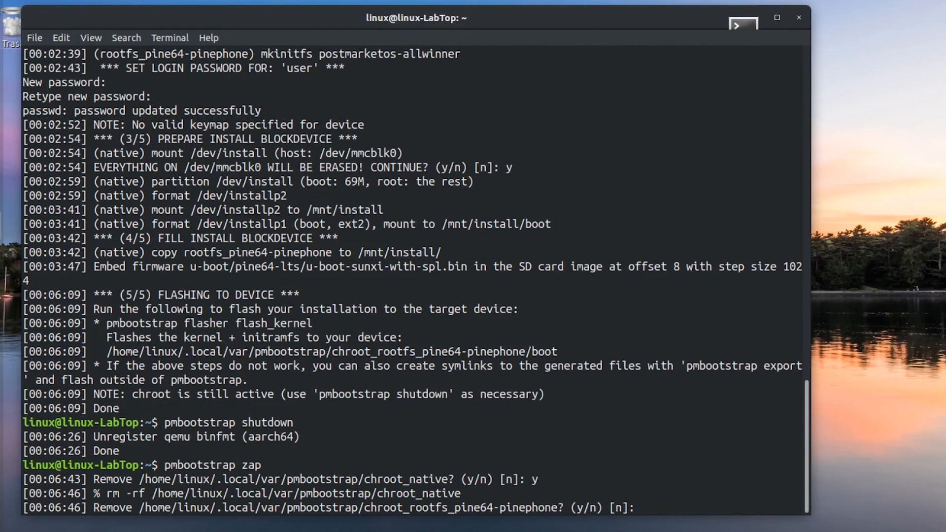
type("y")
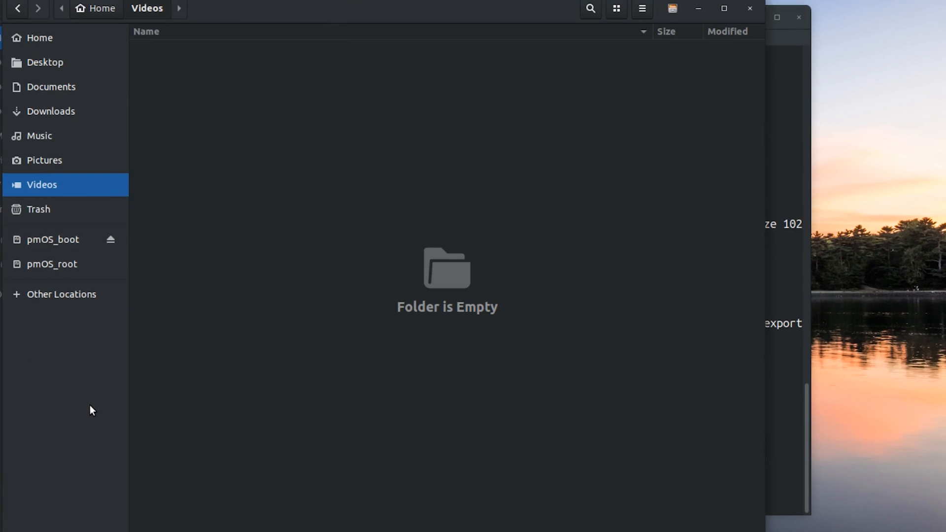
mouse_move(382, 521)
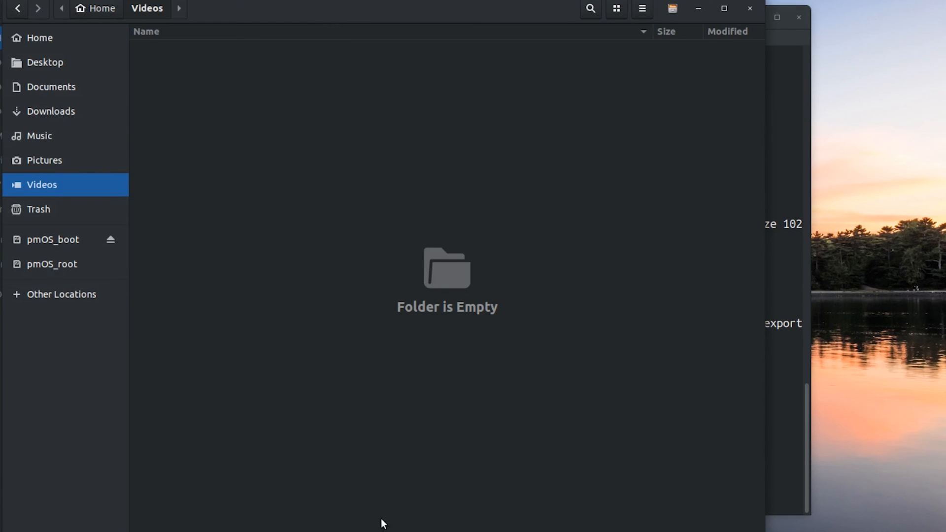
Browse the pmOS_boot partition, then the pmOS_root partition's folders.
left_click(53, 239)
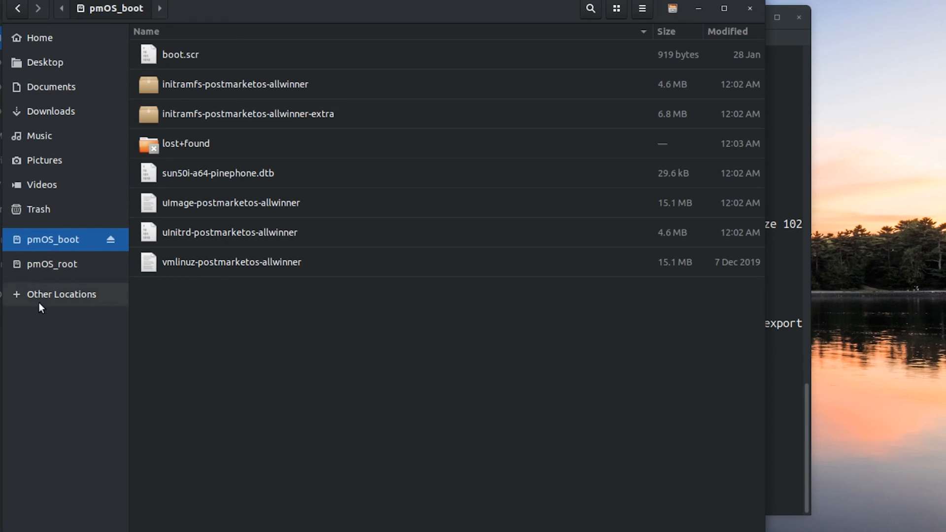
left_click(51, 264)
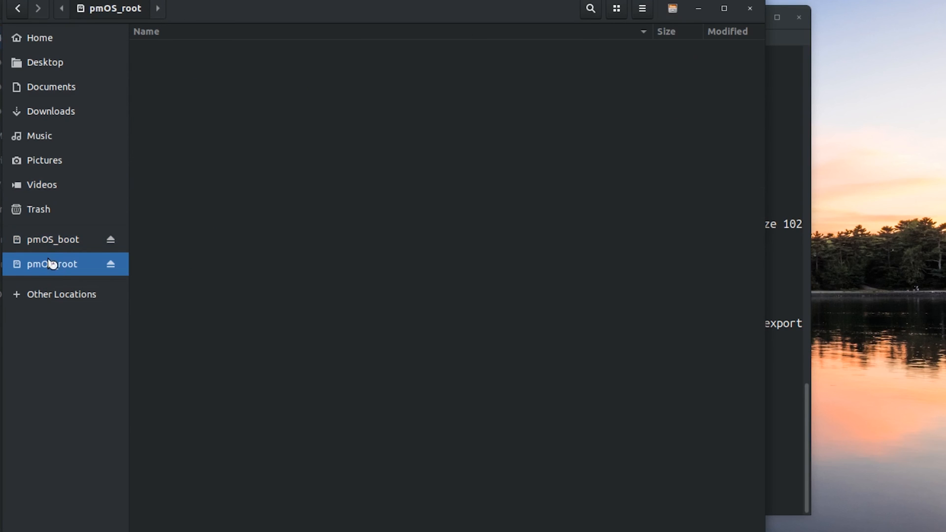
left_click(51, 264)
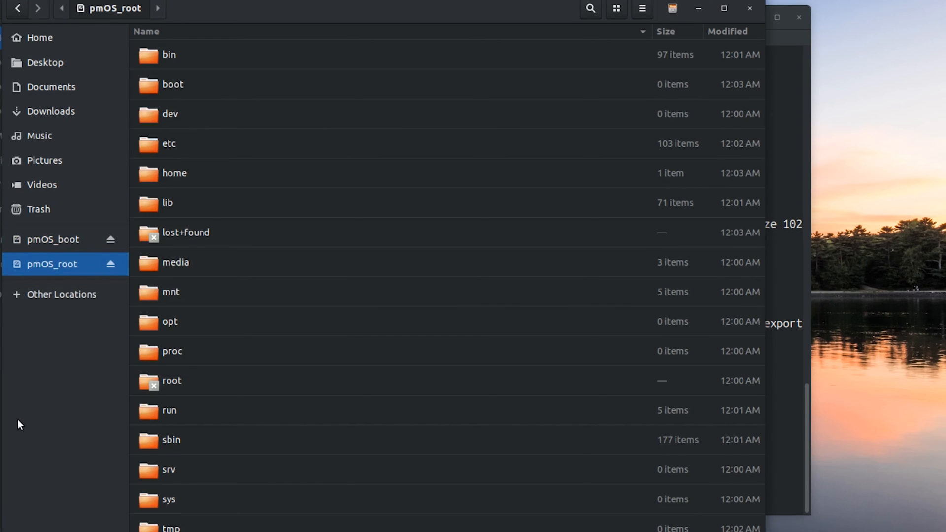
scroll("down", 3)
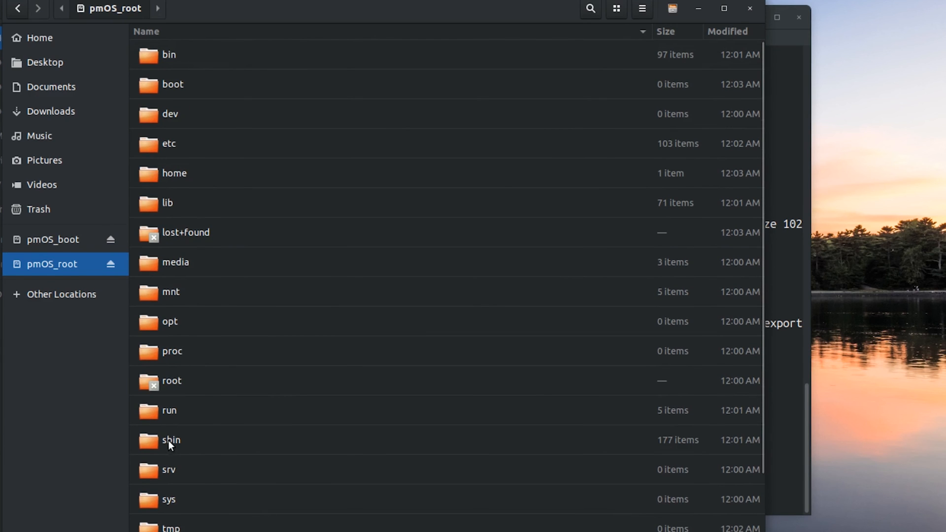
Open pmOS_root's sbin folder and look through its binaries, selecting init.
double_click(171, 441)
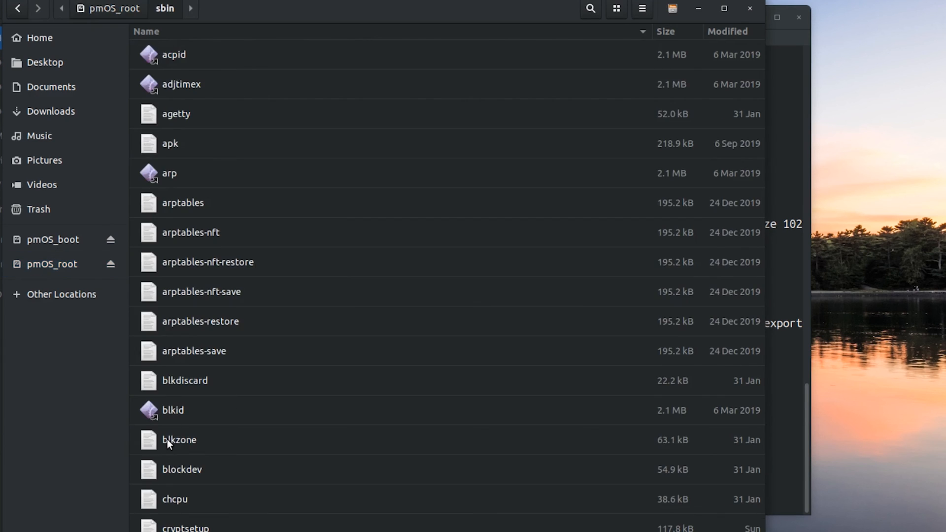
scroll("down", 3)
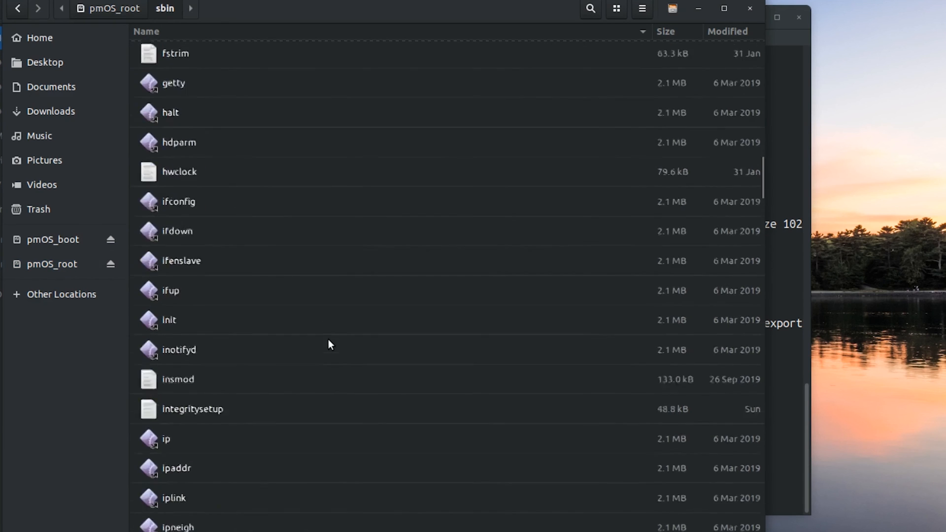
scroll("down", 3)
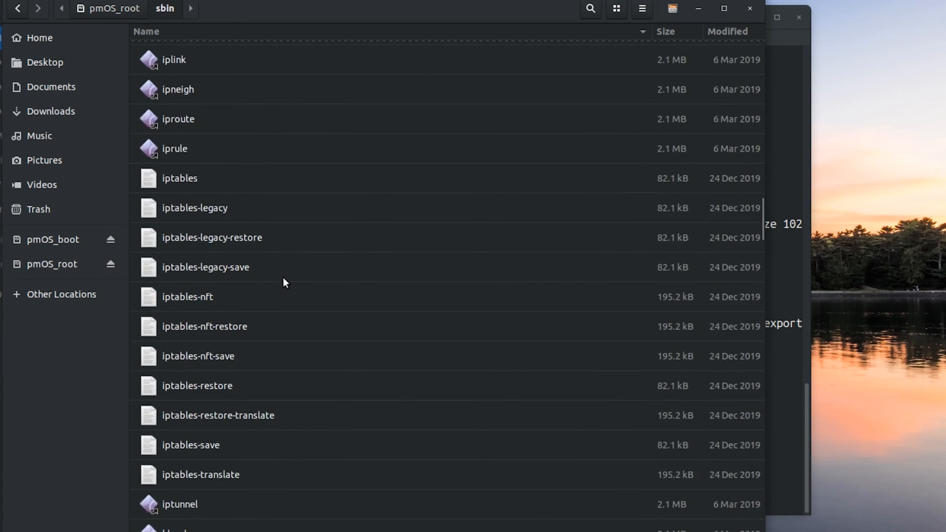
scroll("up", 3)
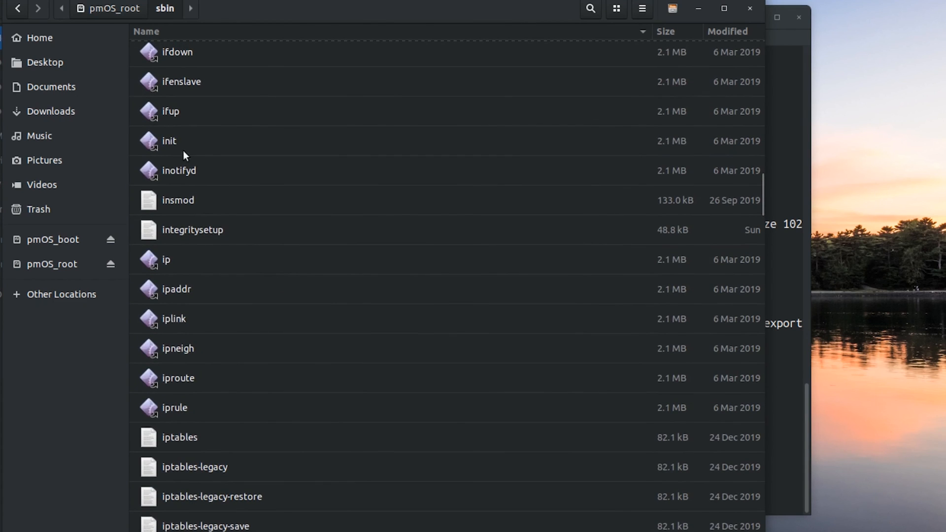
left_click(169, 141)
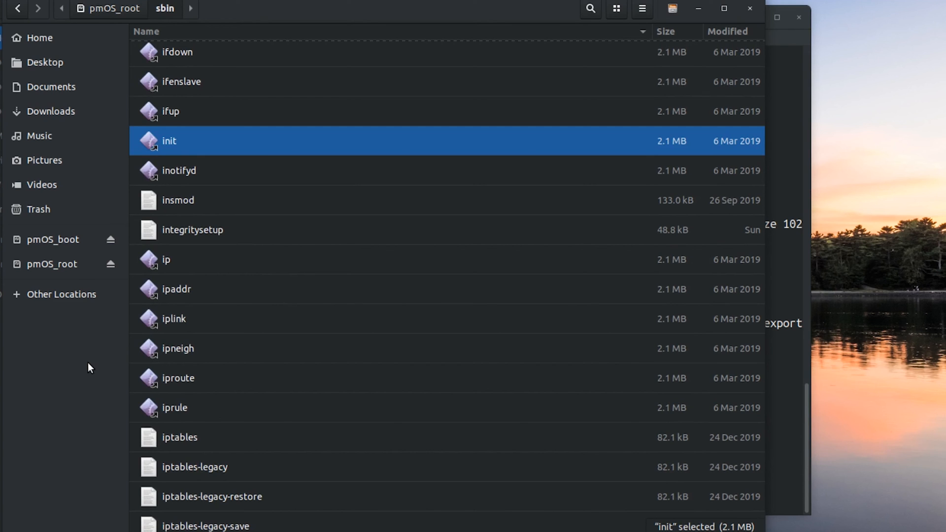
scroll("down", 3)
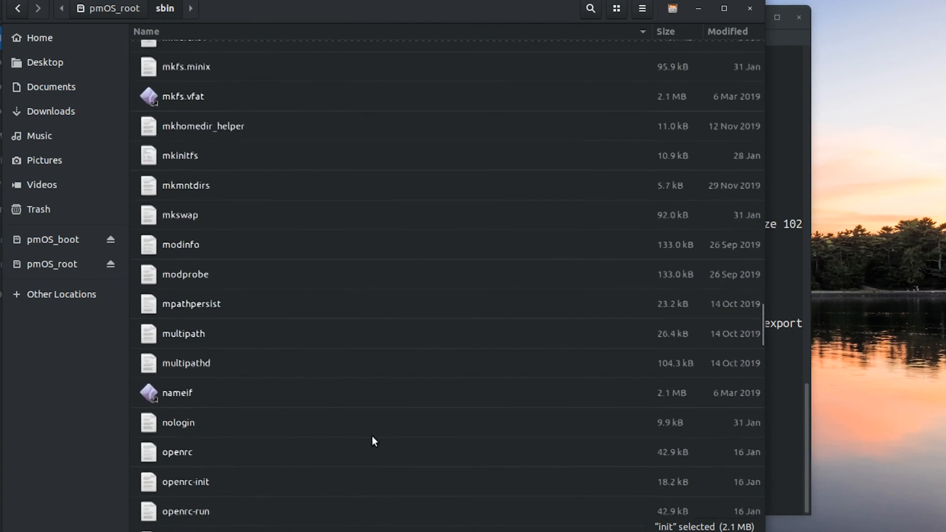